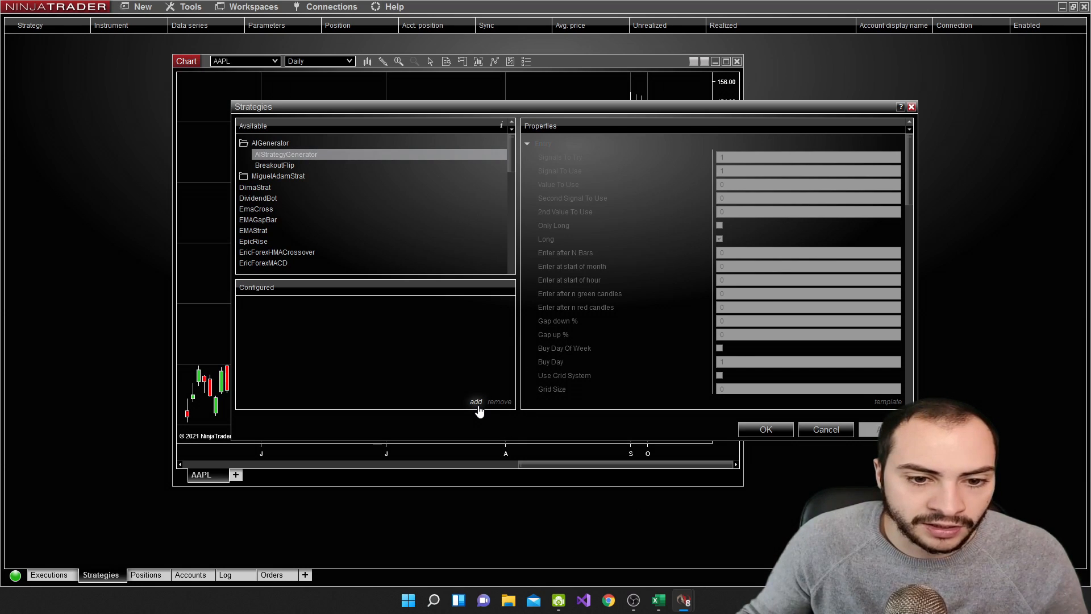
Add AIStrategyGenerator to the AAPL chart's configured strategies and scroll its properties to the Exit settings
left_click(476, 402)
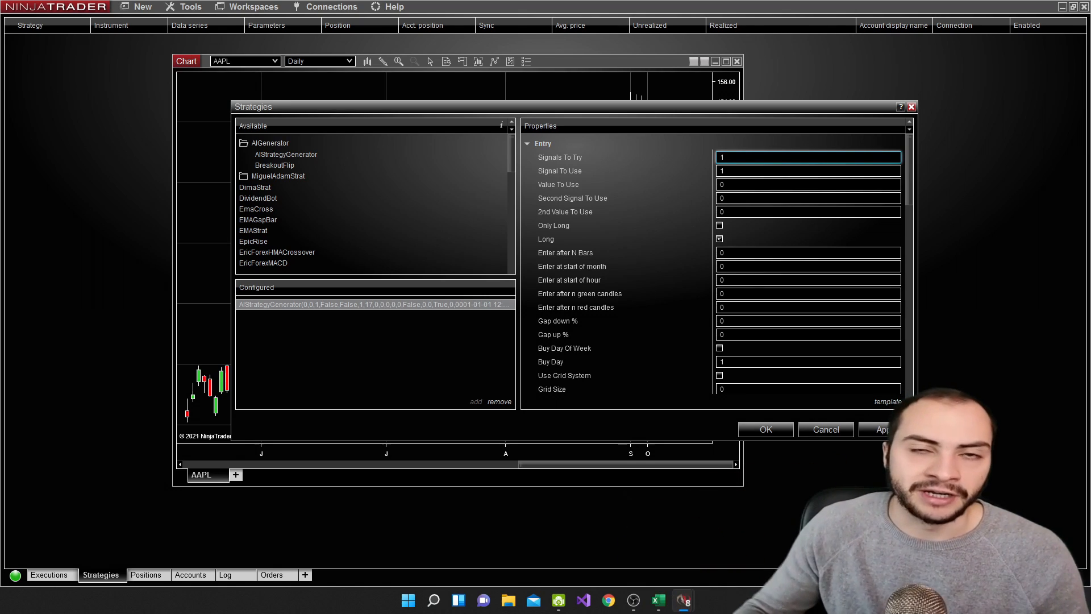
scroll("down", 3)
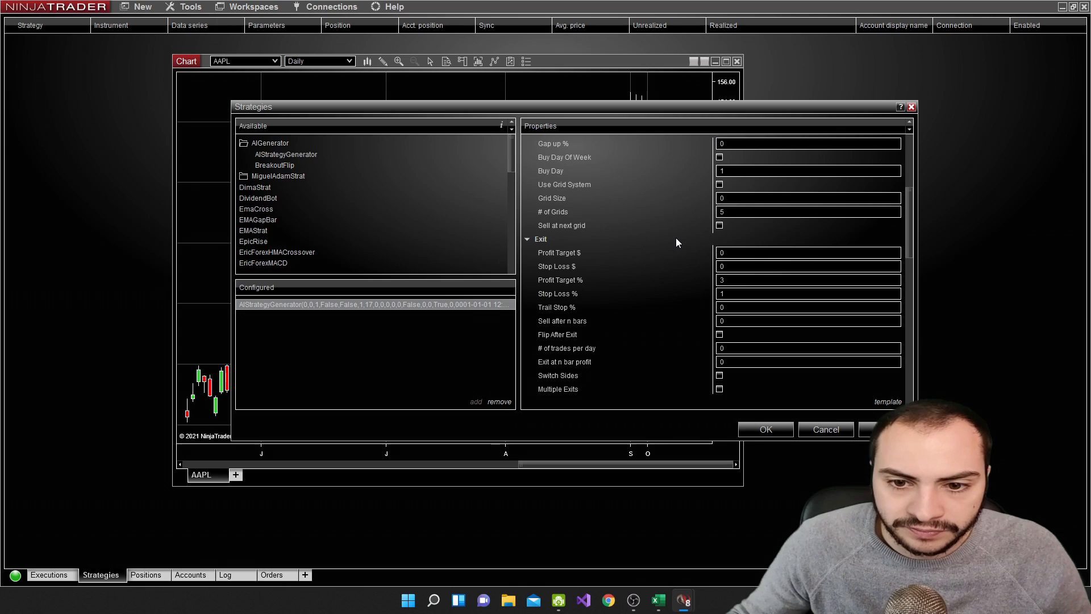
left_click(142, 6)
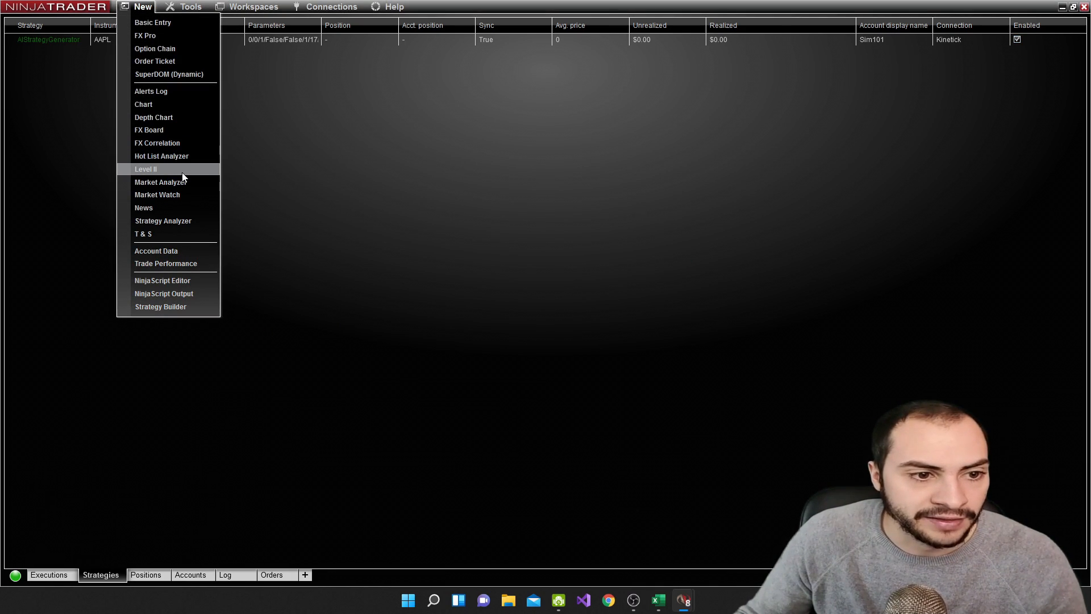
left_click(162, 279)
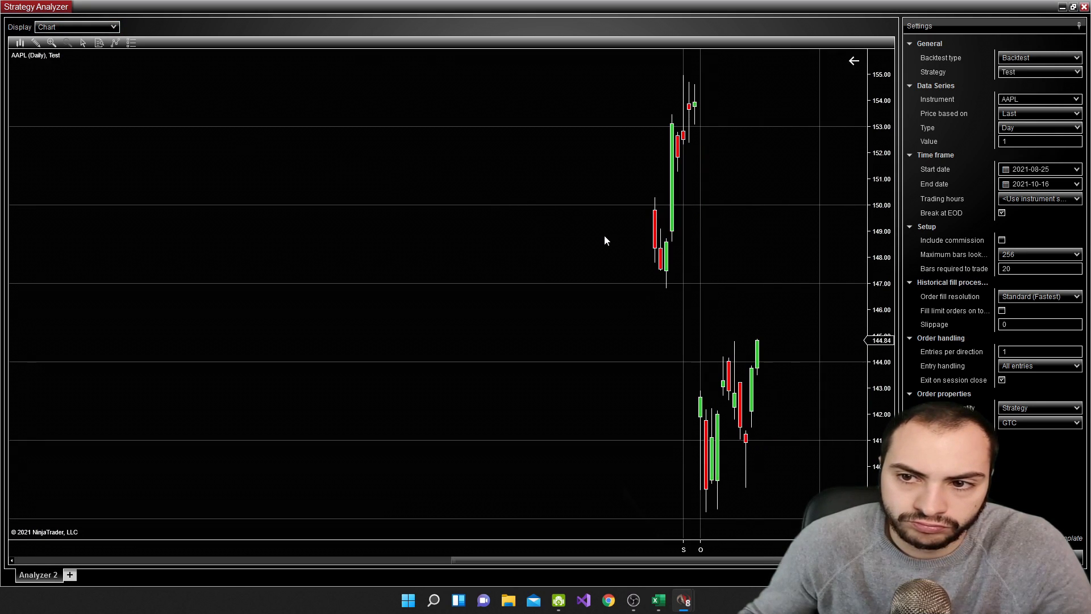
Rerun the AAPL backtest with 99 entries per direction and zero bars required
left_click(77, 27)
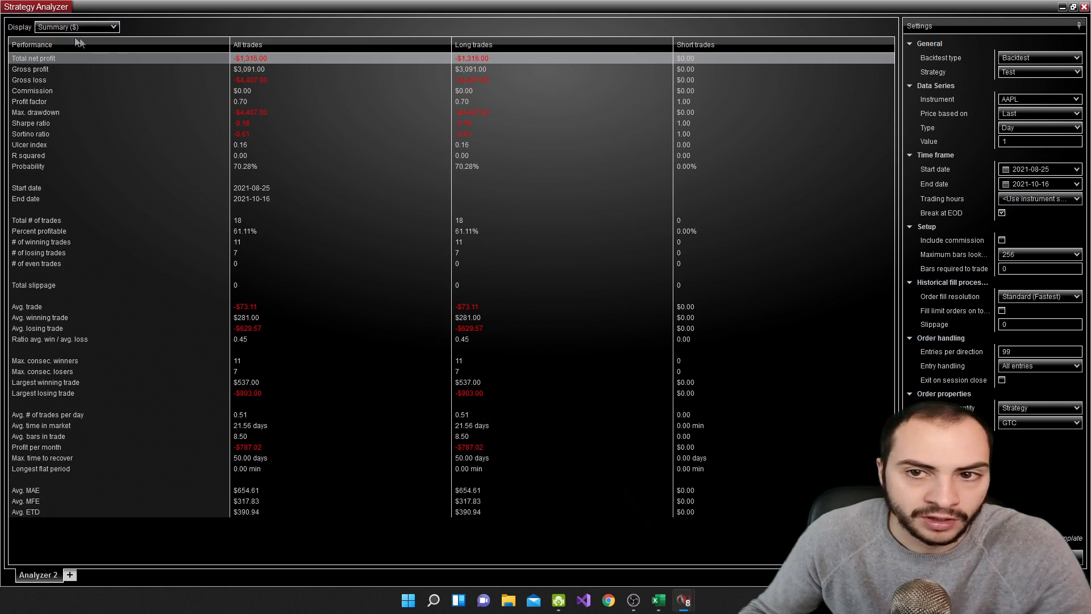